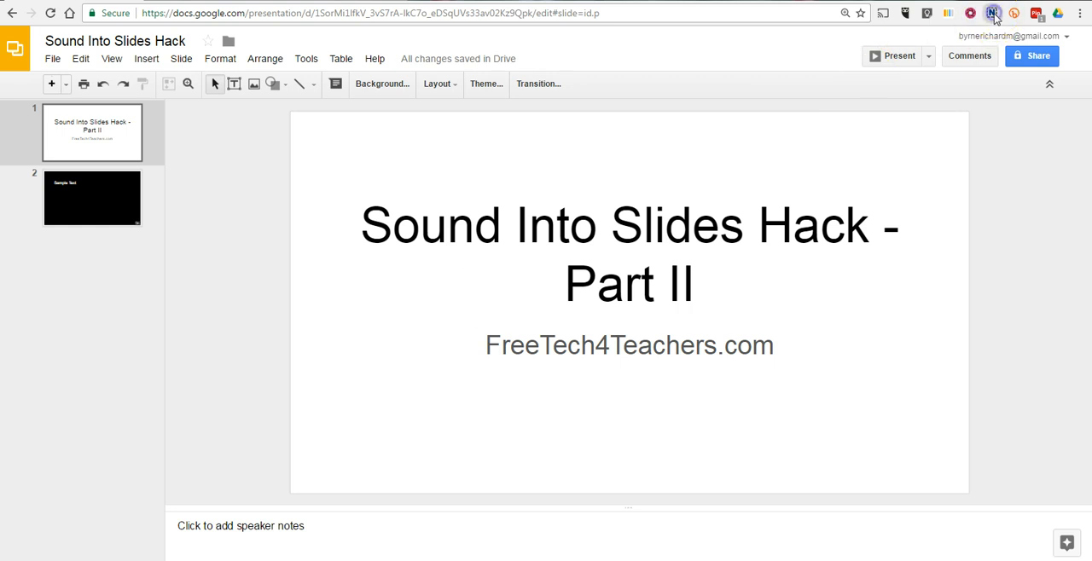
- Dismiss the screen capture options and switch to the Winning Blog Strategies presentation
{"action": "left_click", "coordinate": [969, 14]}
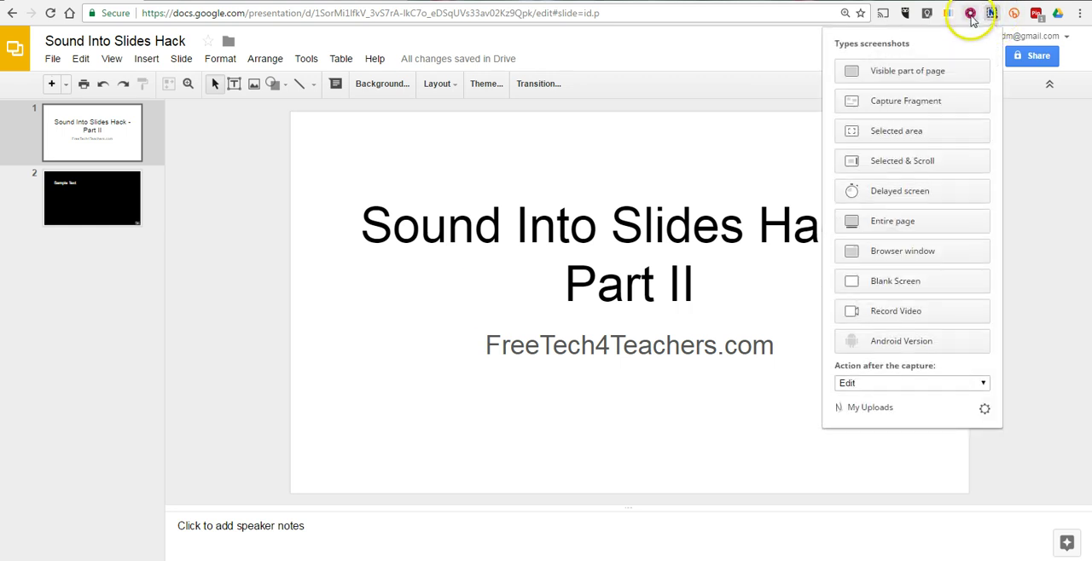
{"action": "left_click", "coordinate": [966, 14]}
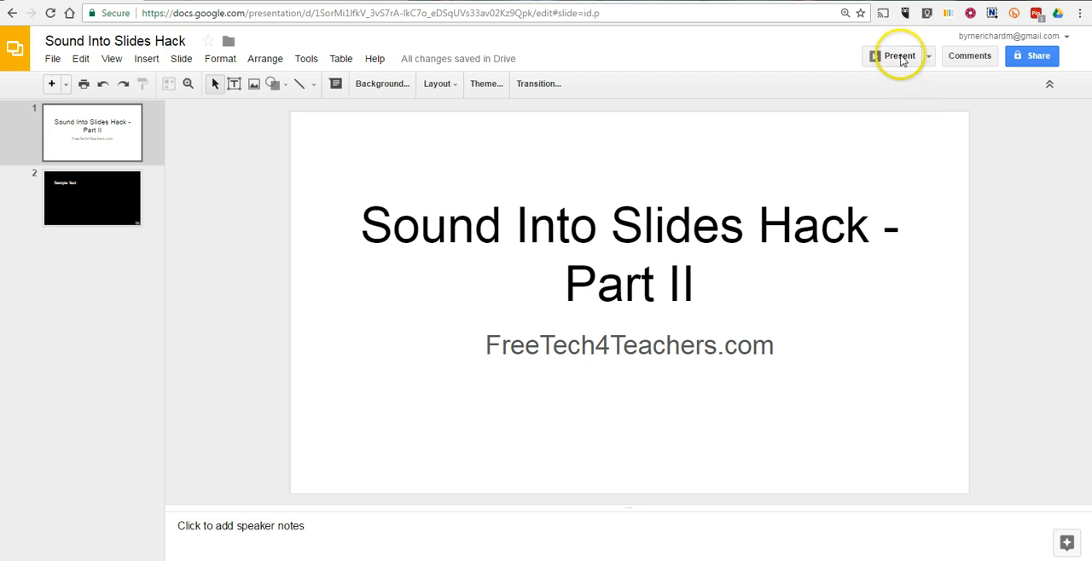
{"action": "left_click", "coordinate": [900, 55]}
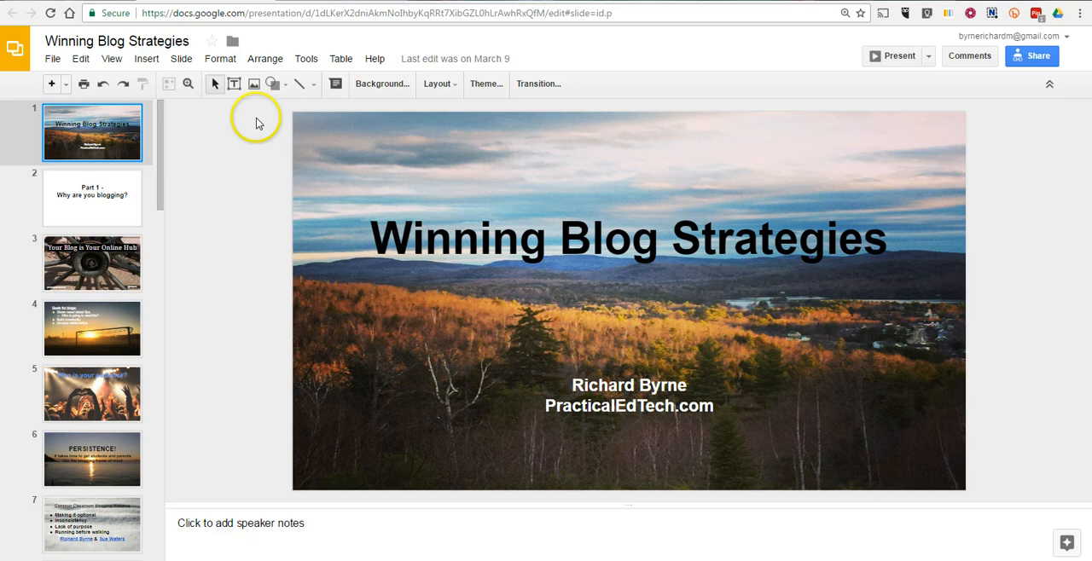
- Insert a video by URL, try the youtu.be/VhaODuOBLV4 link, then open its watch page
{"action": "left_click", "coordinate": [145, 60]}
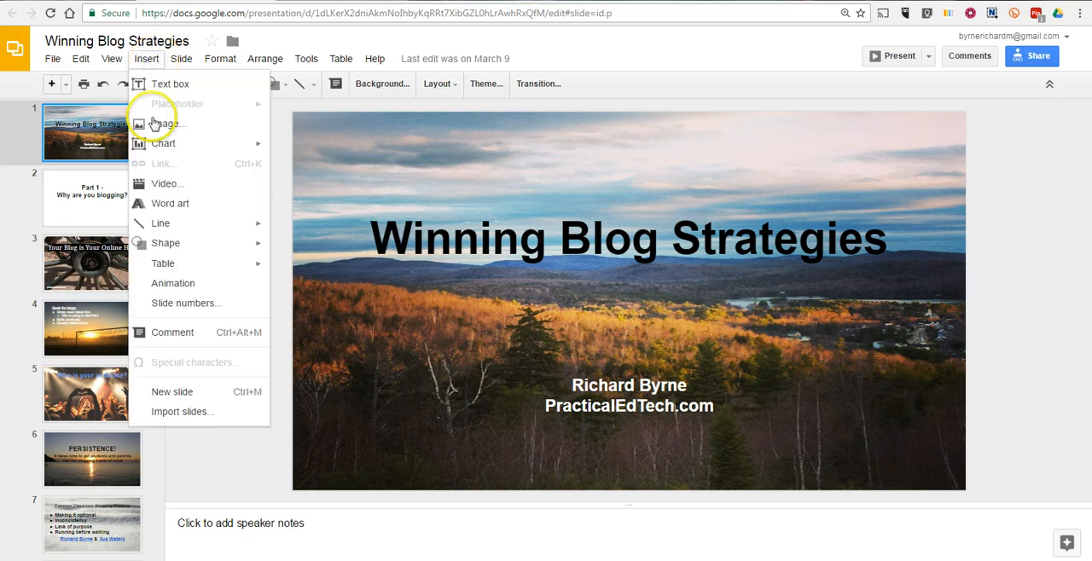
{"action": "left_click", "coordinate": [167, 183]}
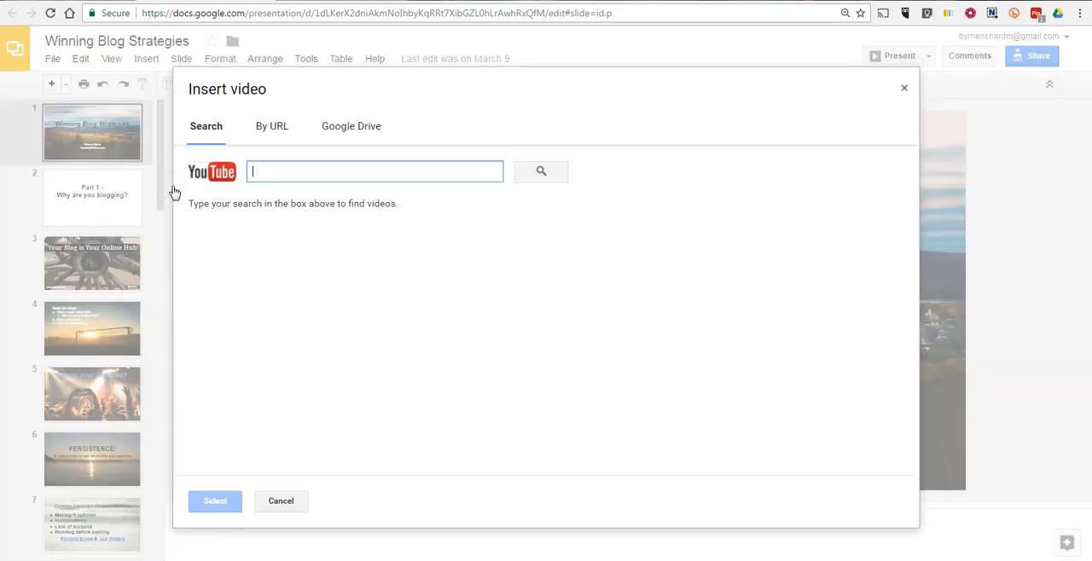
{"action": "left_click", "coordinate": [272, 126]}
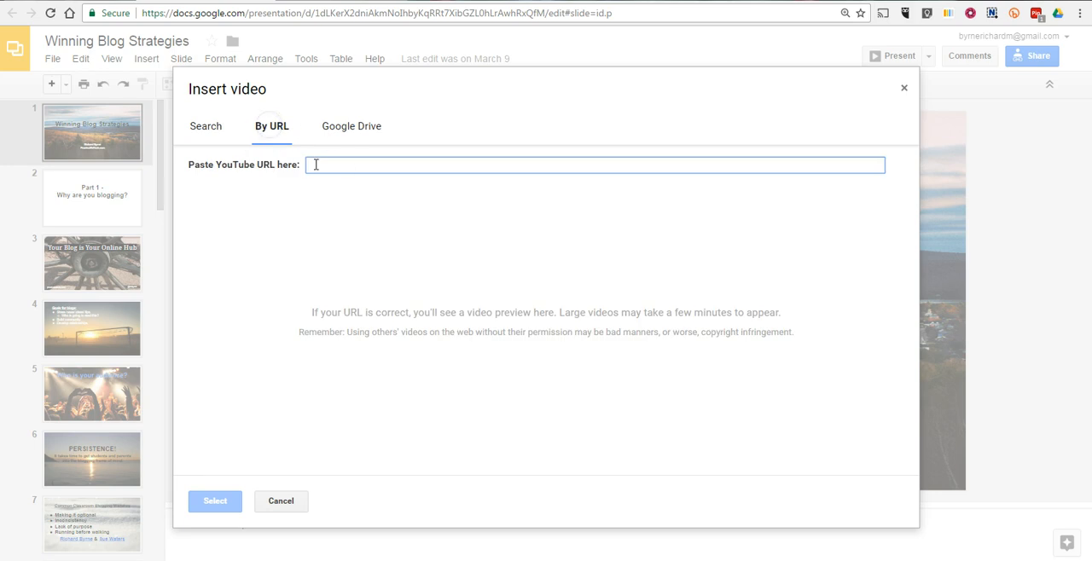
{"action": "type", "text": "https://youtu.be/VhaODuOBLV4"}
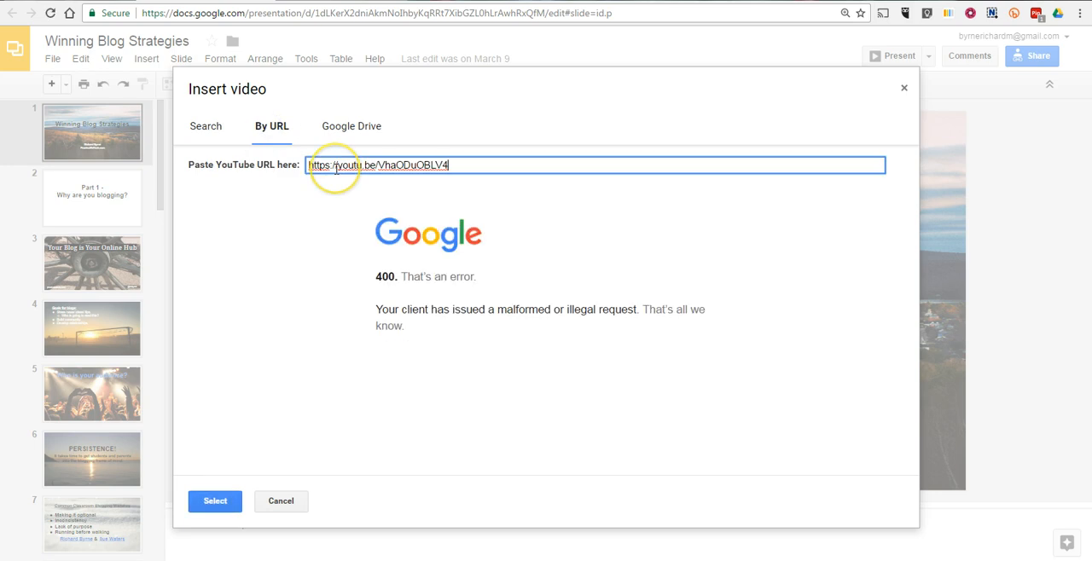
{"action": "triple_click", "coordinate": [366, 163]}
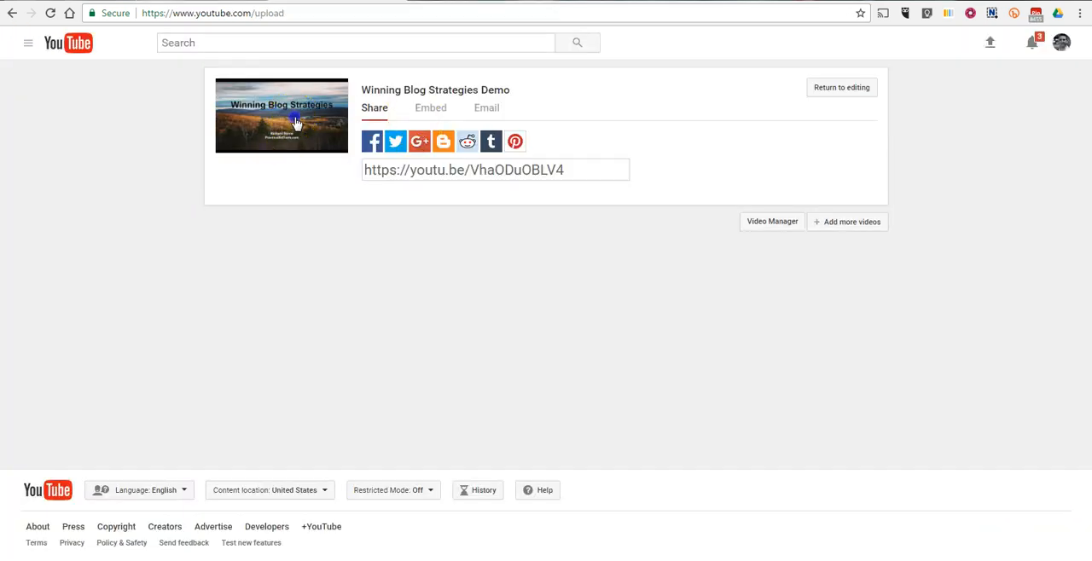
{"action": "left_click", "coordinate": [294, 120]}
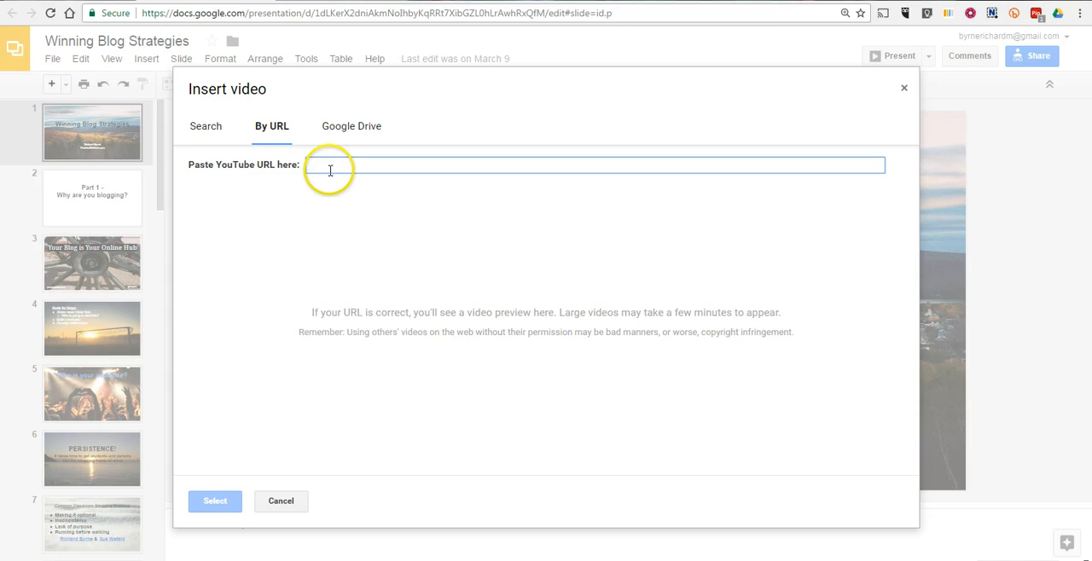
- Insert the video from its full watch URL and move it to the slide's bottom-right corner
{"action": "type", "text": "https://www.youtube.com/watch?v=VhaODuOBLV4&feature=youtu.be"}
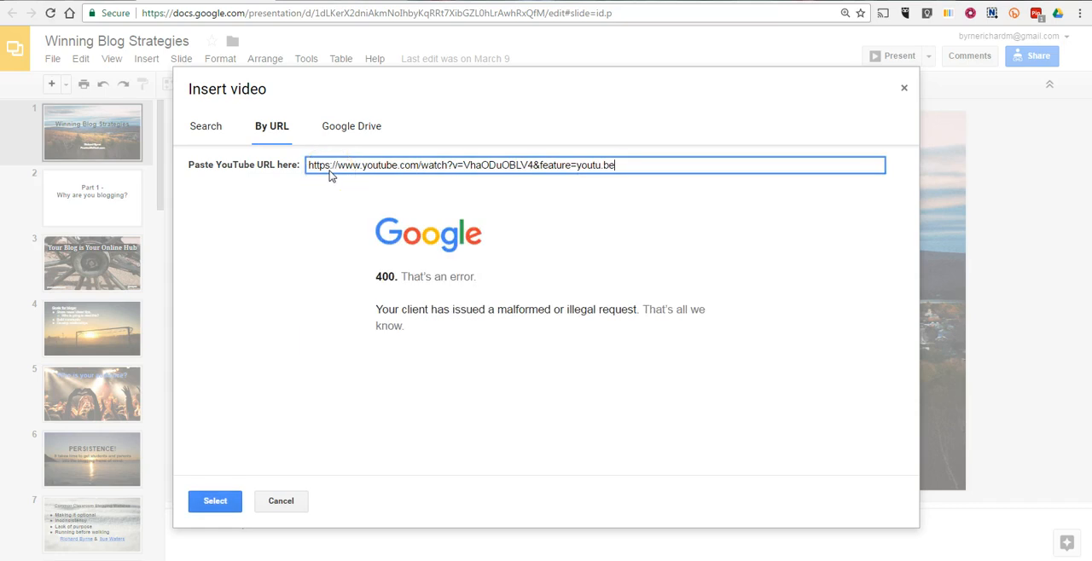
{"action": "left_click", "coordinate": [281, 501]}
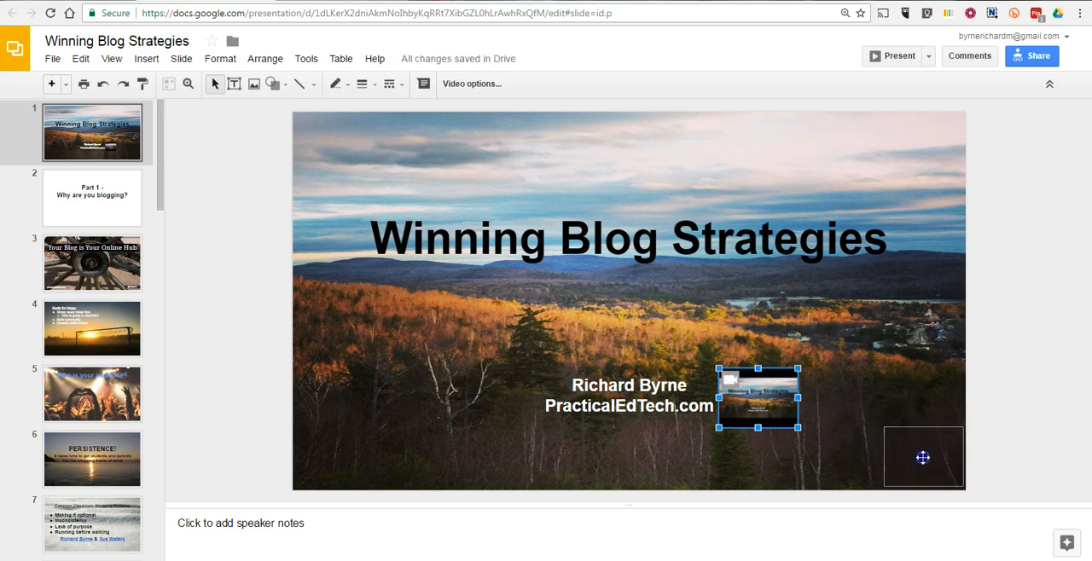
{"action": "left_click_drag", "start_coordinate": [756, 399], "coordinate": [924, 458]}
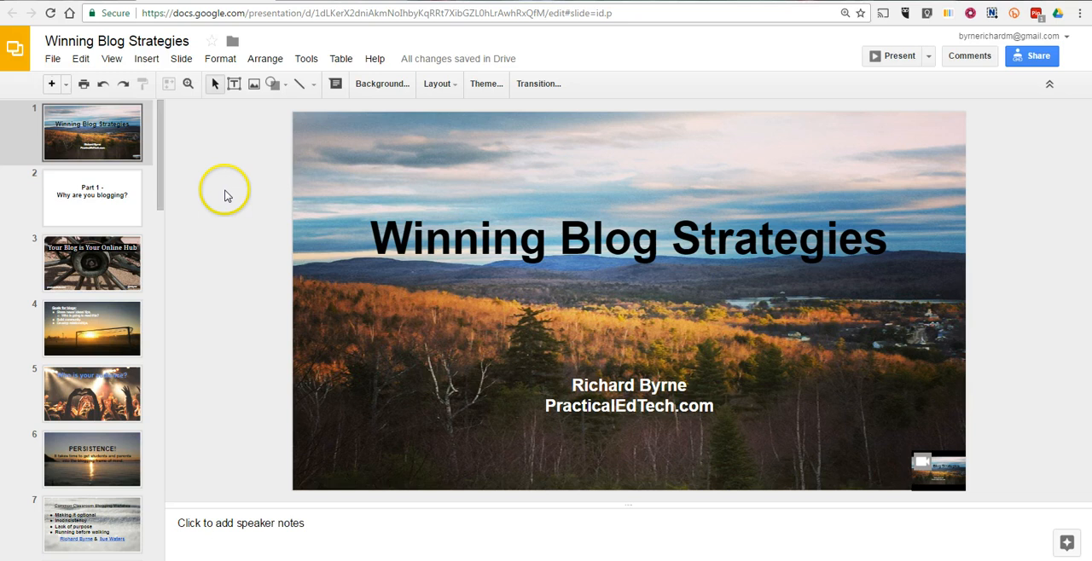
{"action": "mouse_move", "coordinate": [253, 151]}
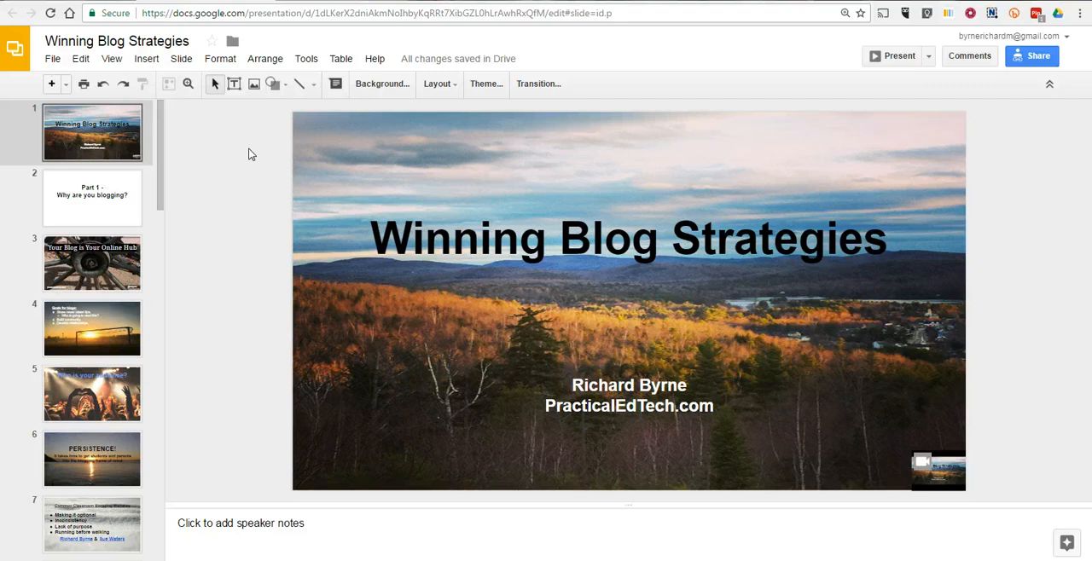
{"action": "left_click", "coordinate": [937, 466]}
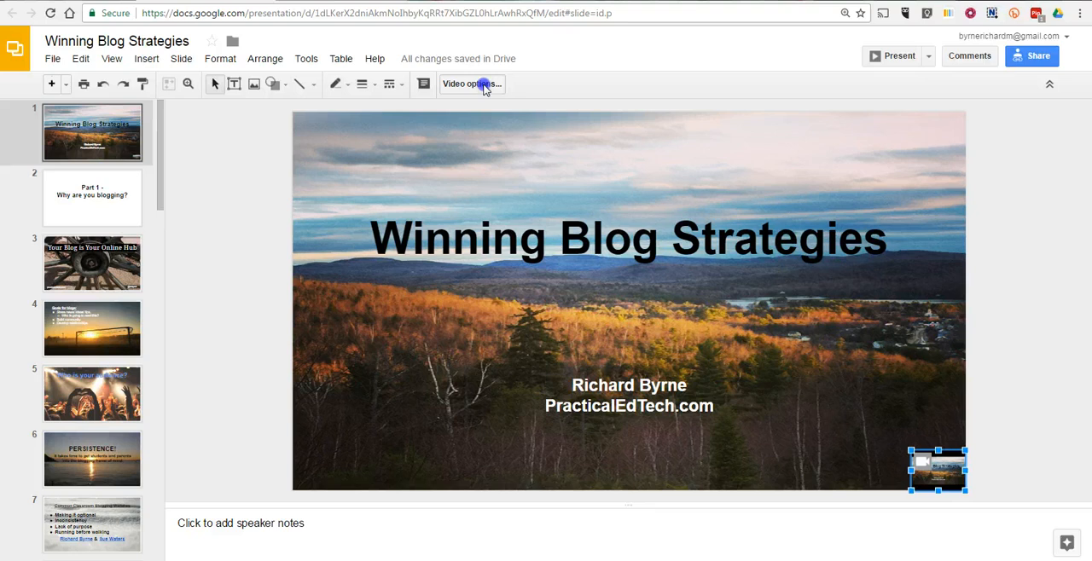
- Turn on Autoplay when presenting for the 0:00–0:22 video and close Video options
{"action": "left_click", "coordinate": [473, 84]}
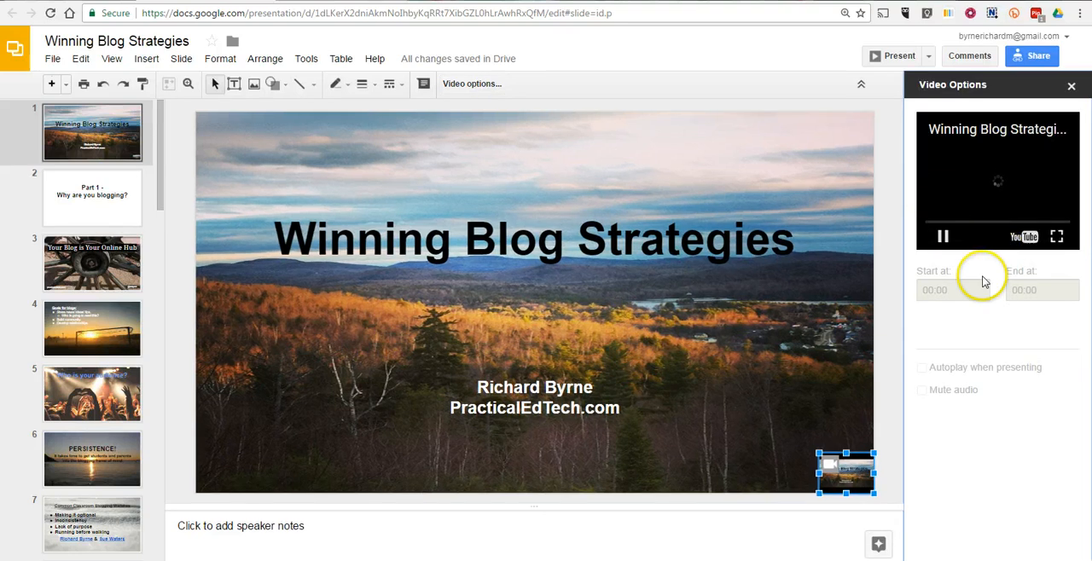
{"action": "left_click", "coordinate": [921, 368]}
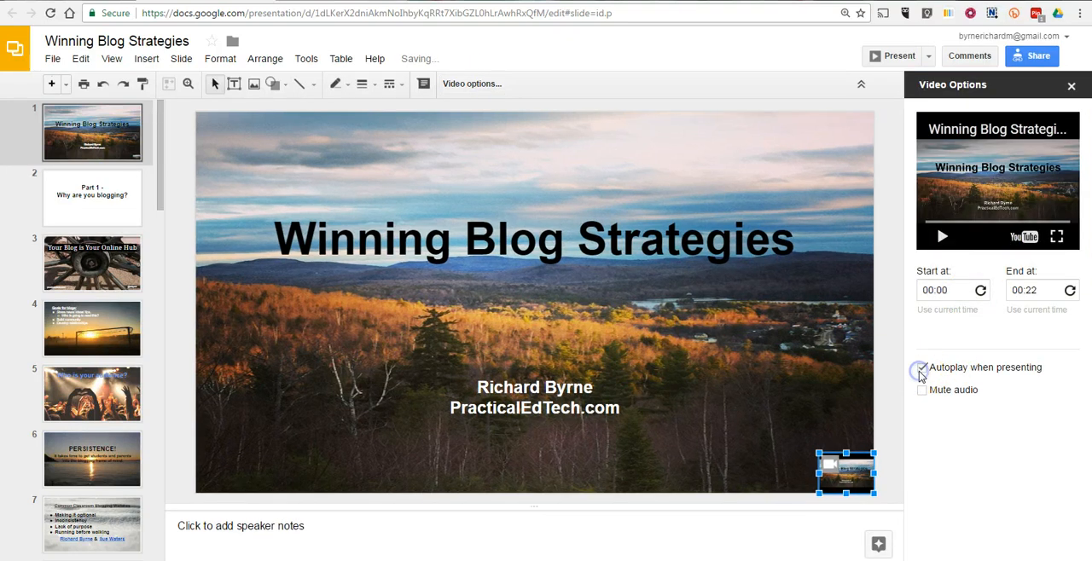
{"action": "left_click", "coordinate": [921, 368]}
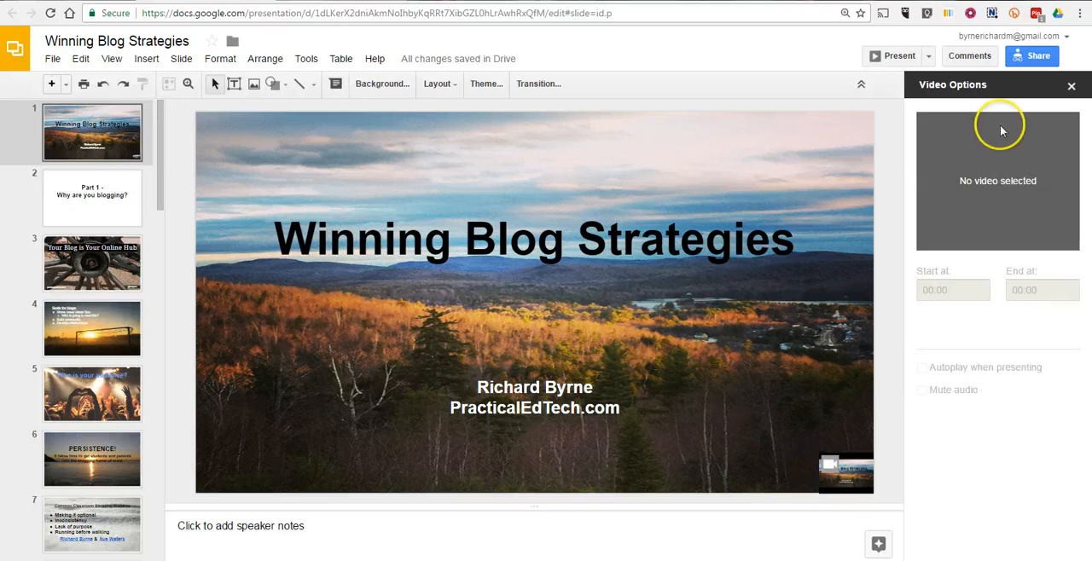
{"action": "left_click", "coordinate": [1069, 84]}
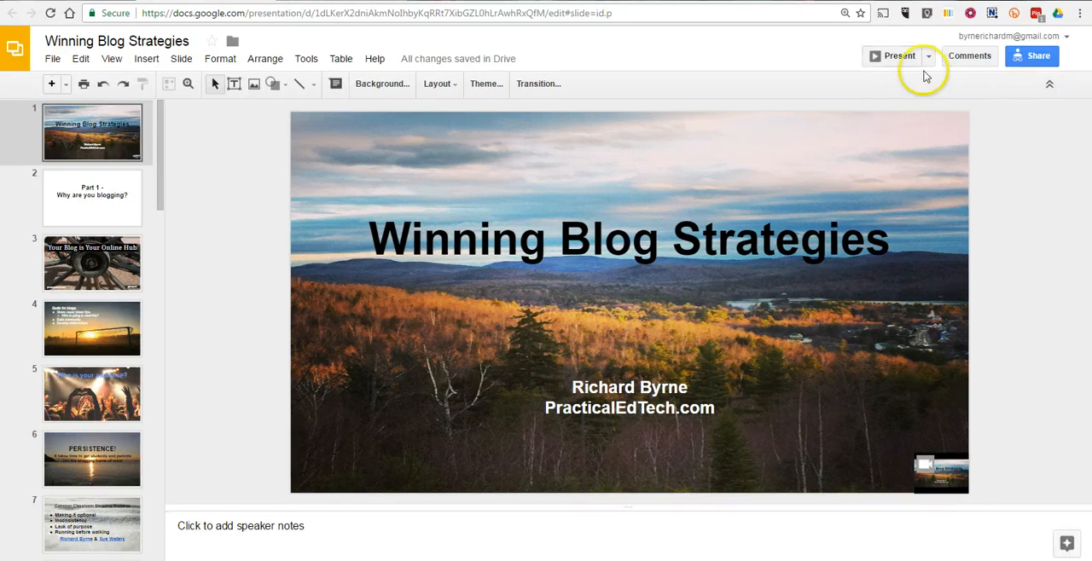
- Start the full-screen slideshow from the title slide
{"action": "left_click", "coordinate": [893, 56]}
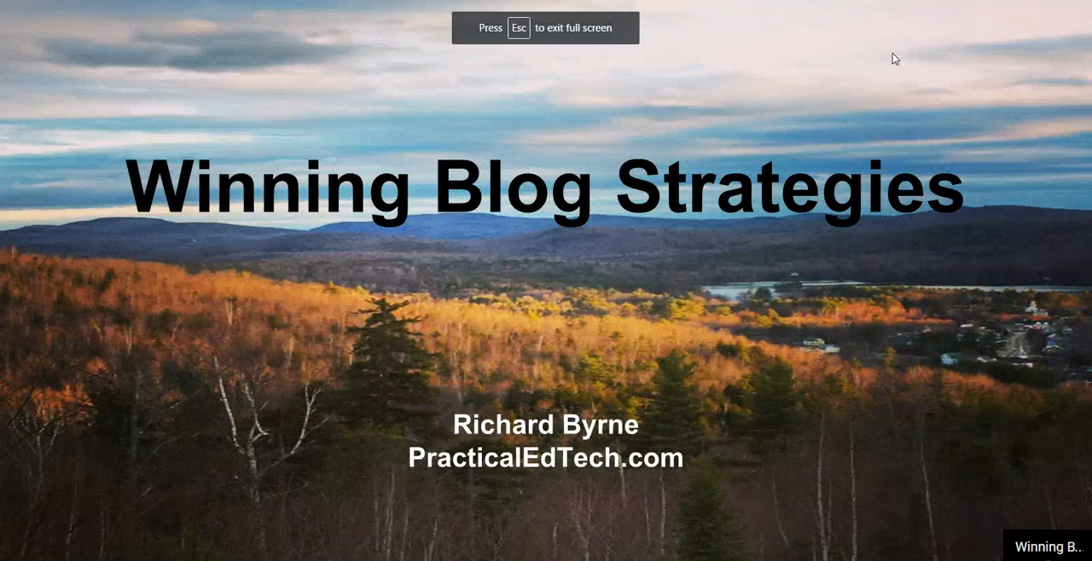